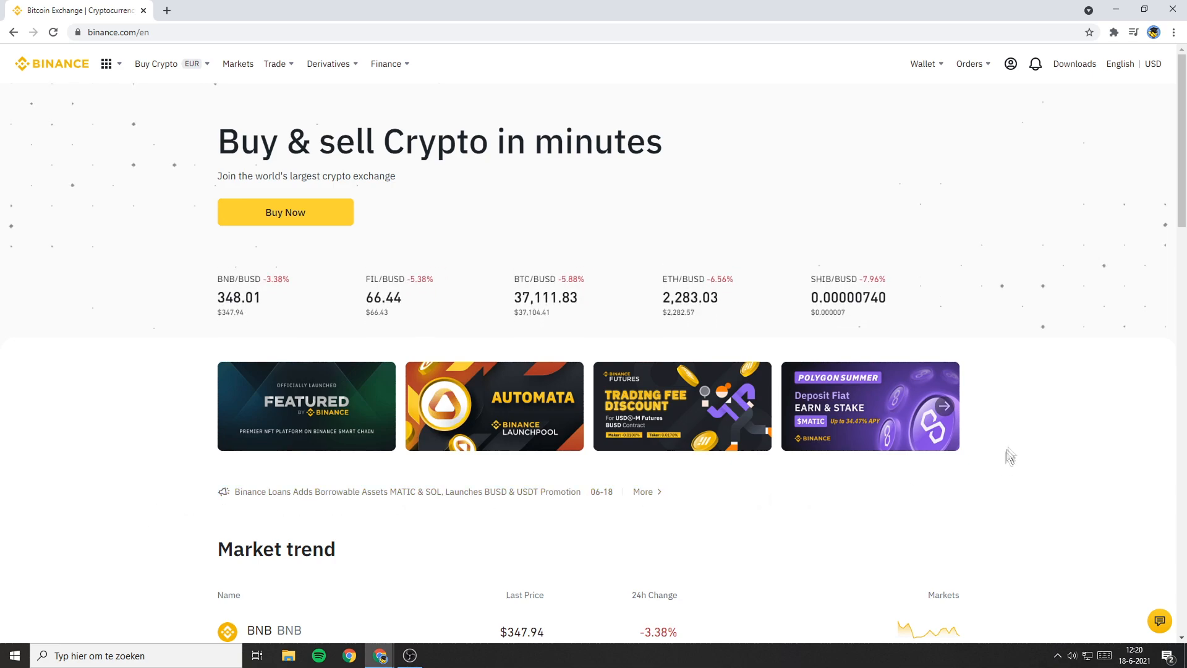
mouse_move(146, 534)
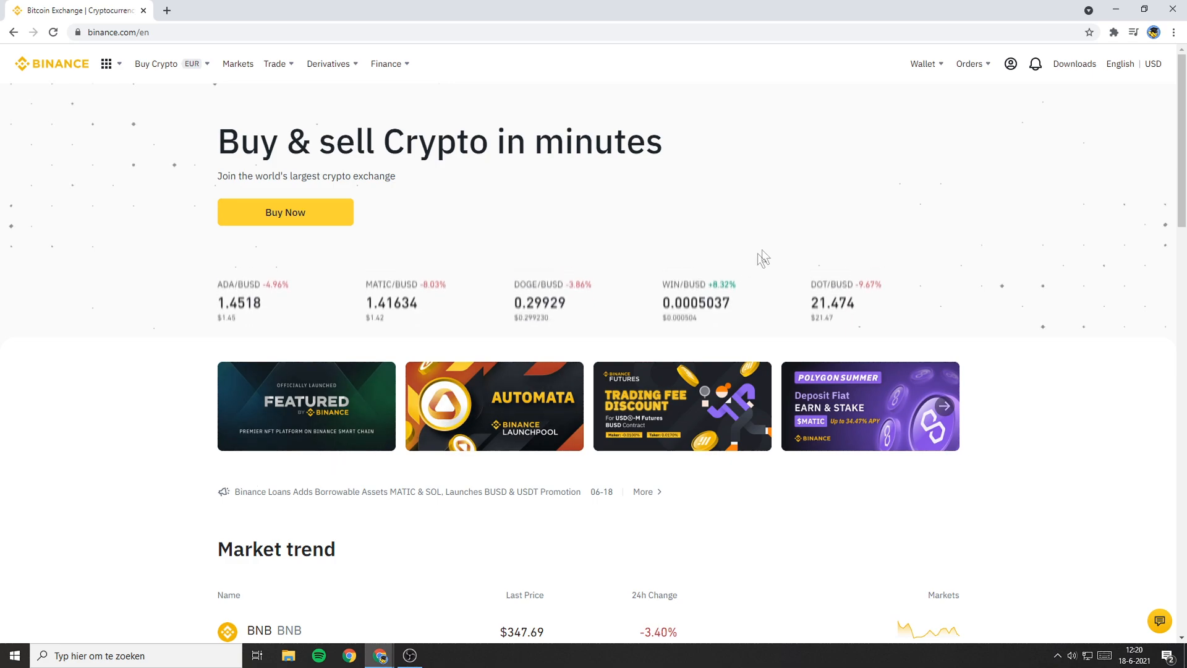
mouse_move(1024, 112)
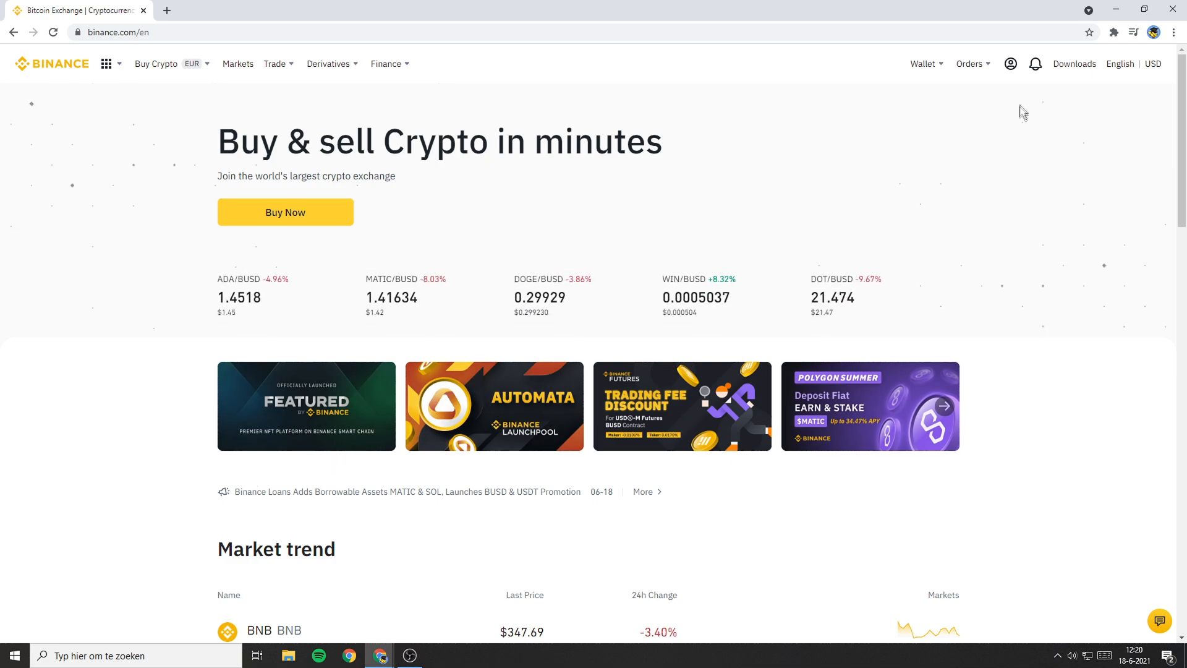
Reach Binance's API Management page from the top-right profile menu.
left_click(1010, 63)
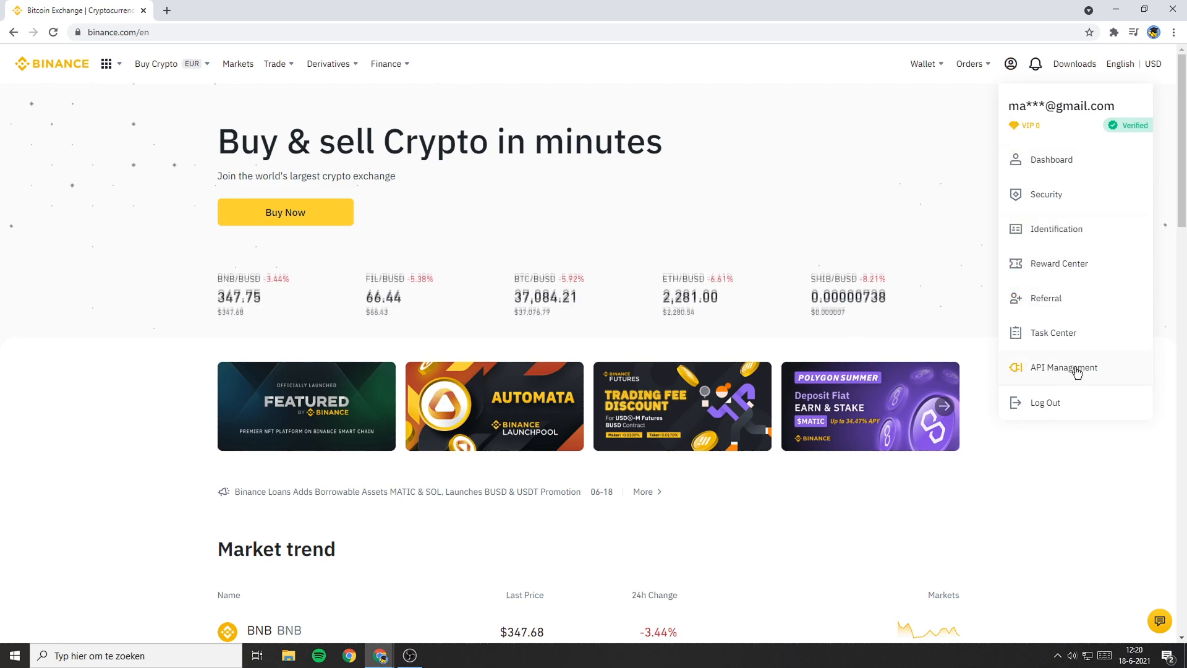
left_click(1064, 368)
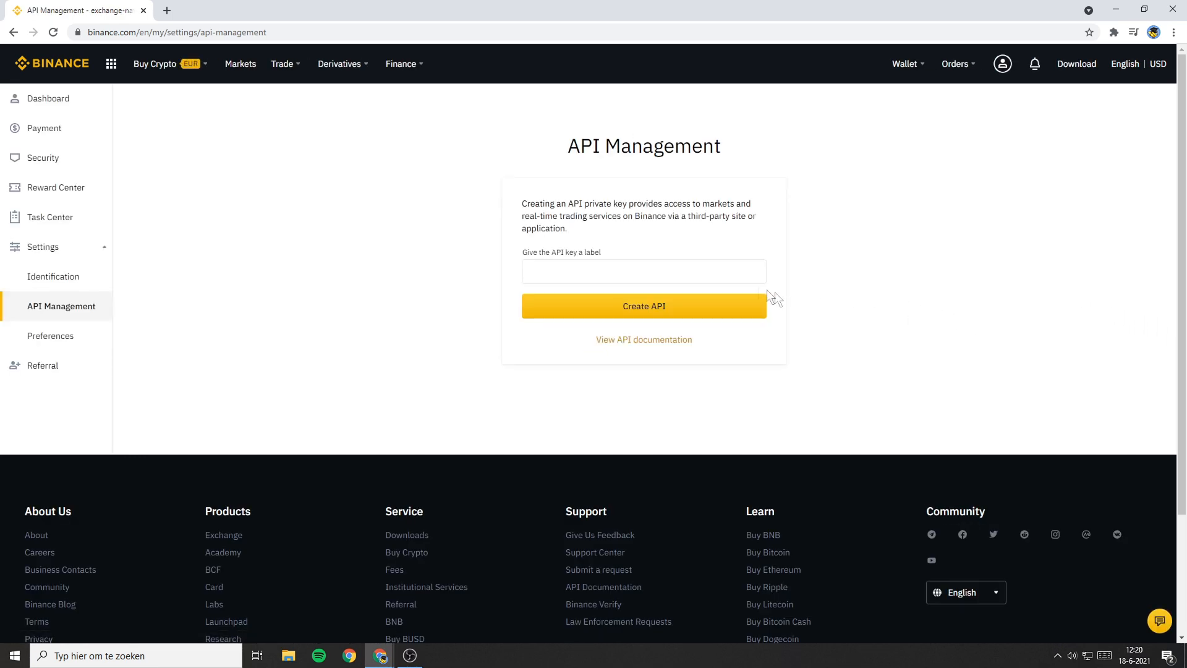
Create a new Binance API key labelled 'Coin Stats'.
left_click(643, 271)
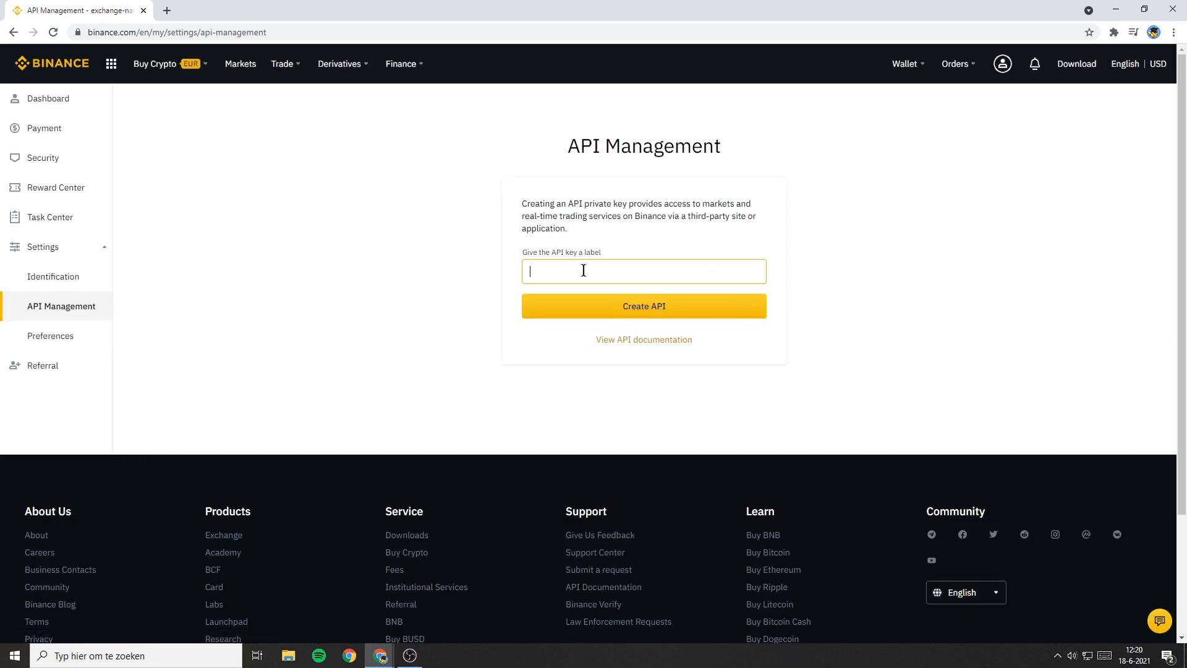
type("Coin Stat")
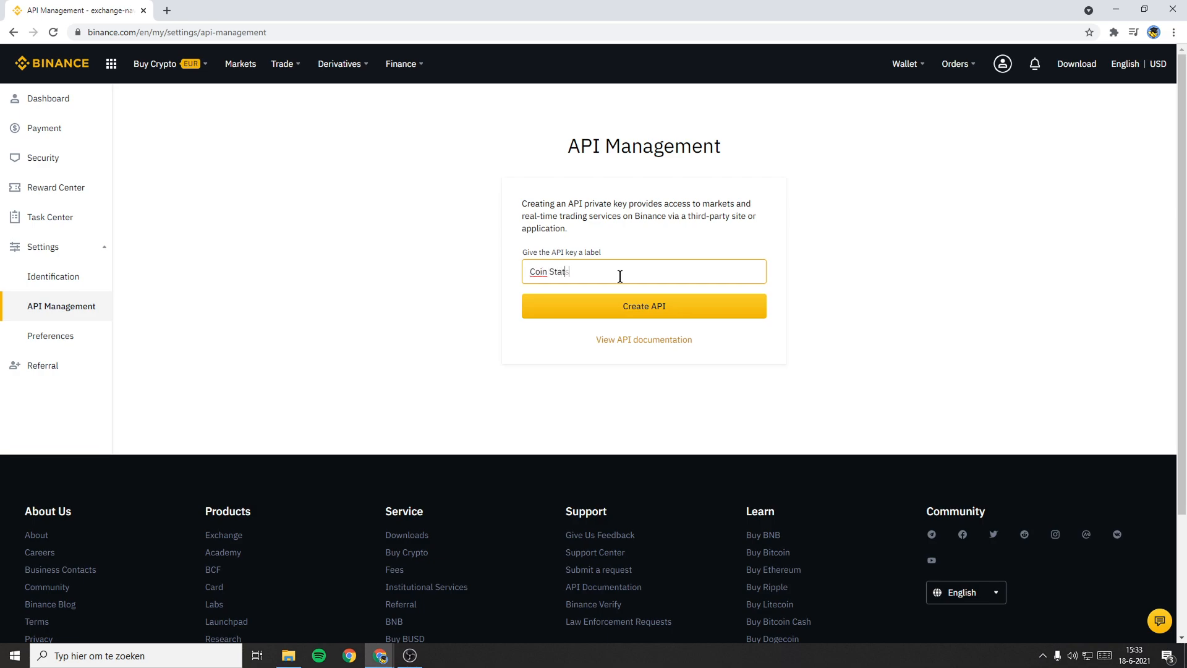
type("s")
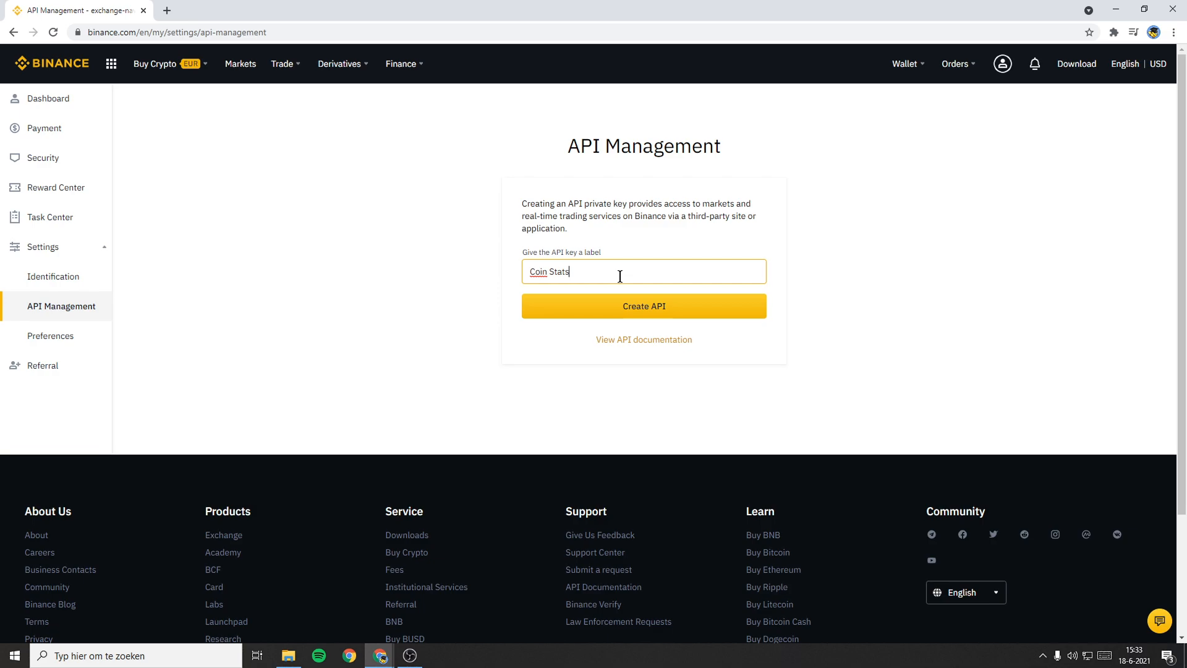
left_click(643, 306)
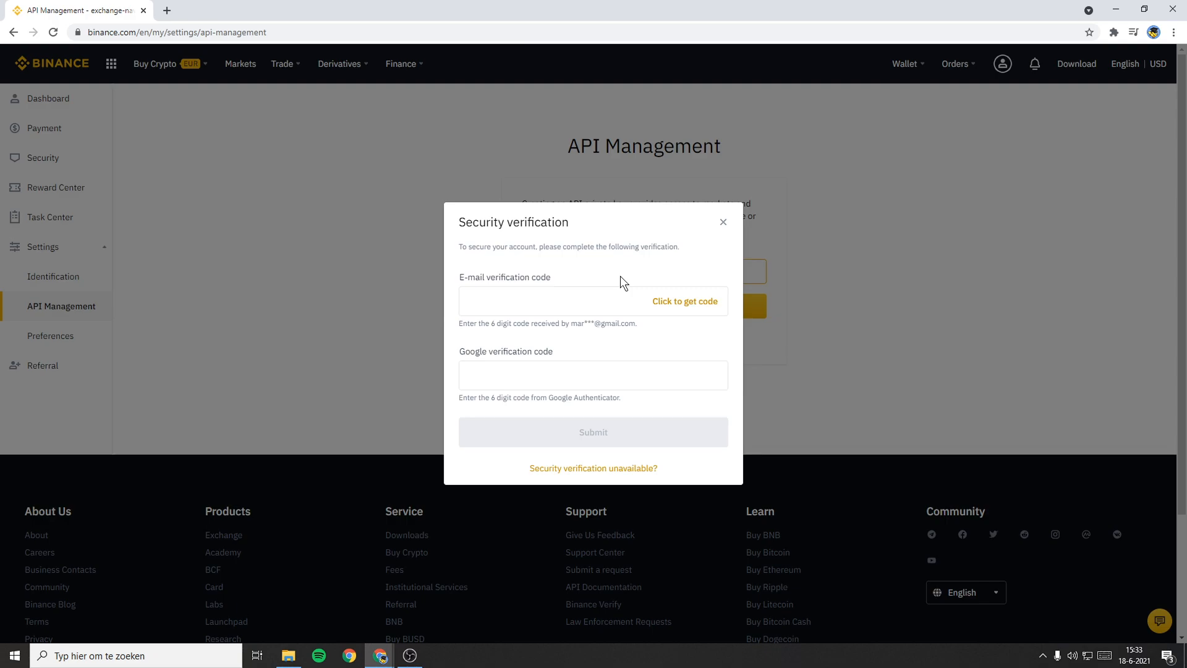
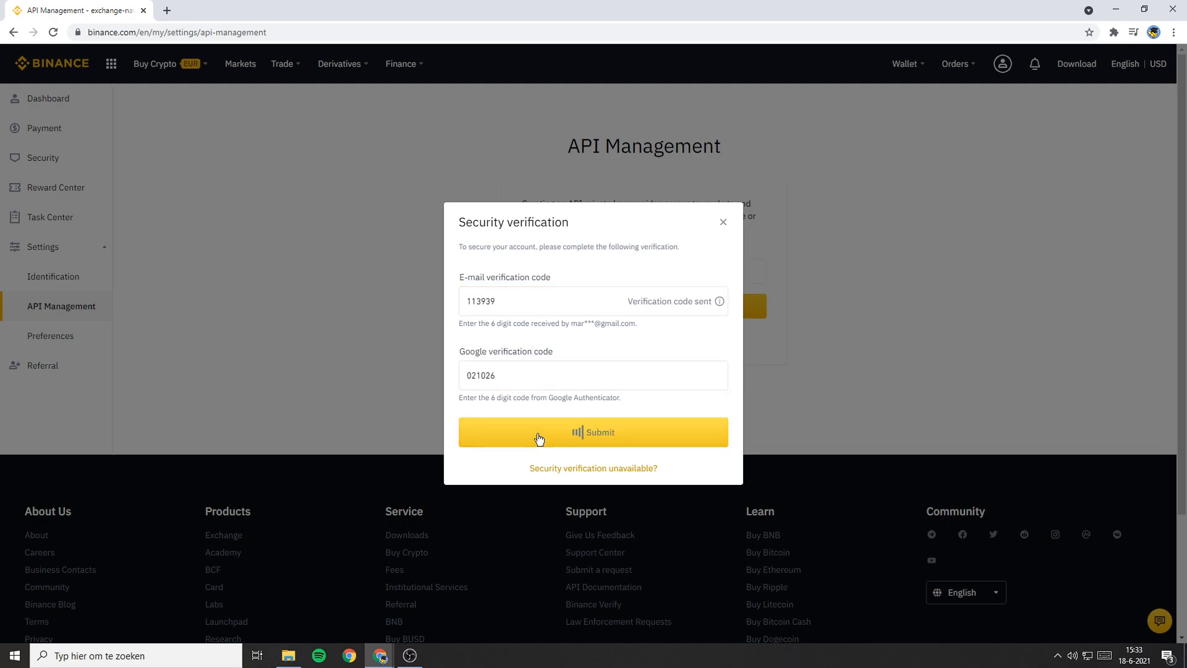
left_click(592, 432)
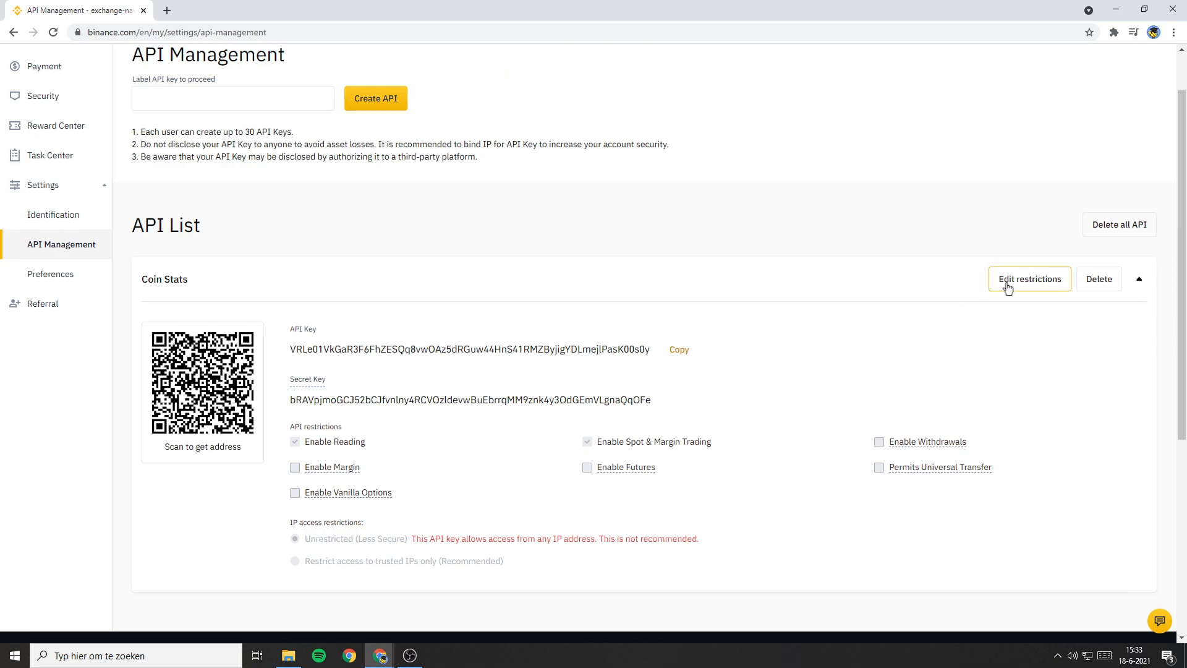
left_click(1029, 278)
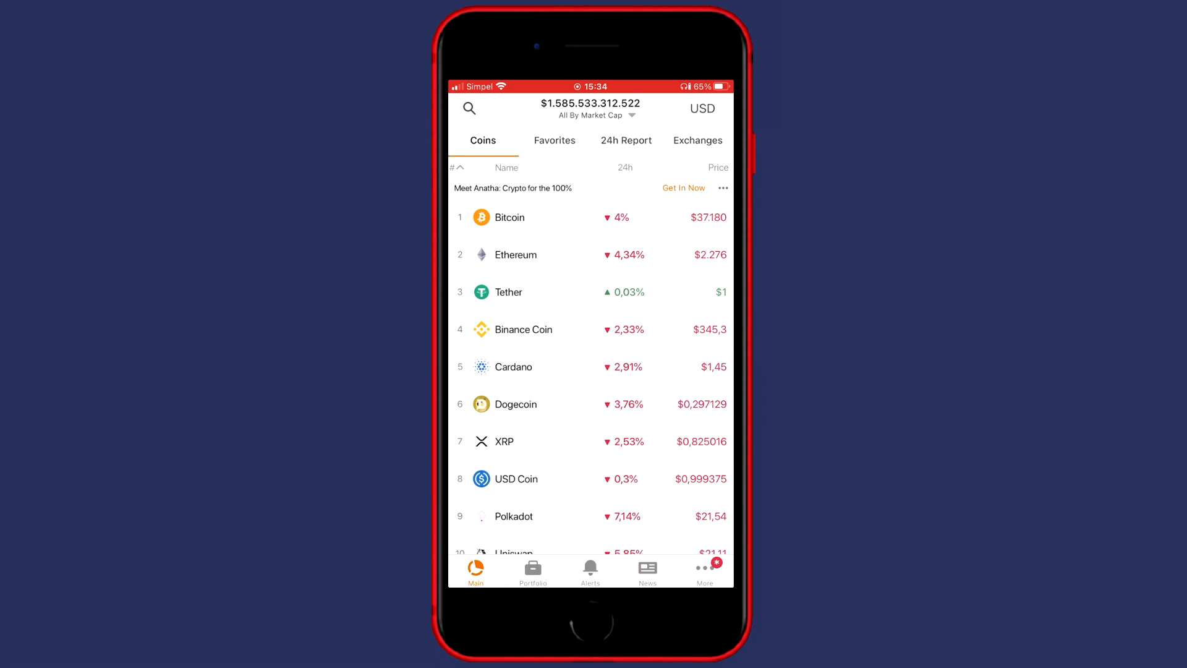
Go to the CoinStats Portfolio tab to add a new exchange connection.
left_click(533, 569)
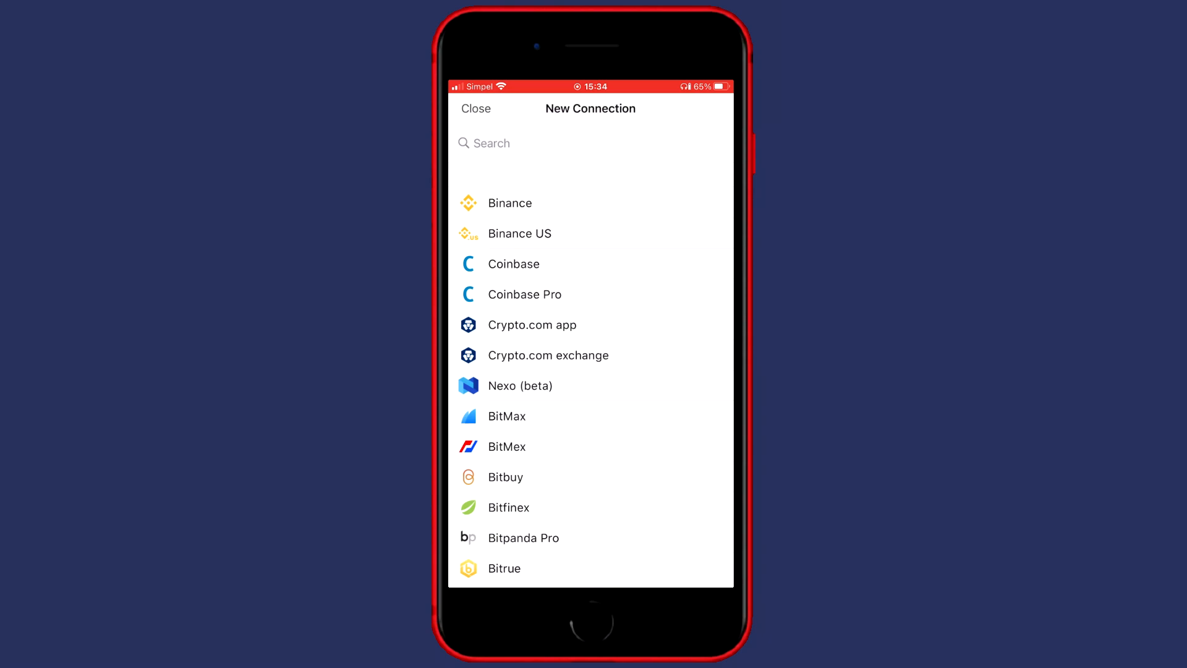
Connect Binance in CoinStats by scanning the API key QR code, allowing camera access.
left_click(510, 203)
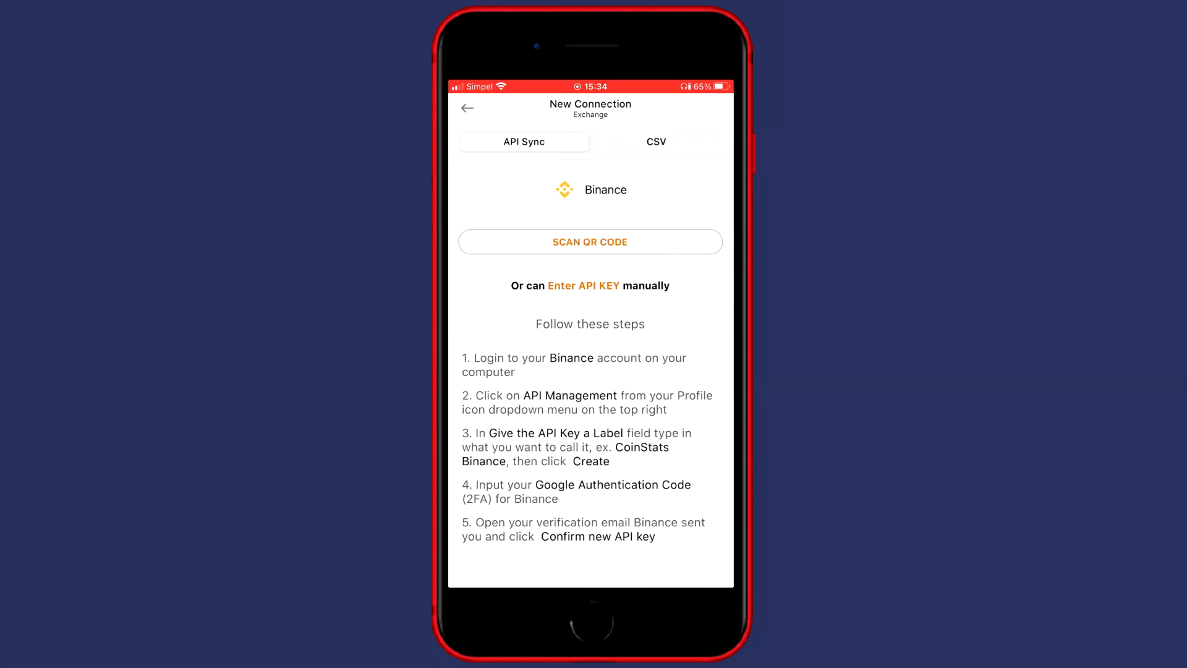
left_click(590, 241)
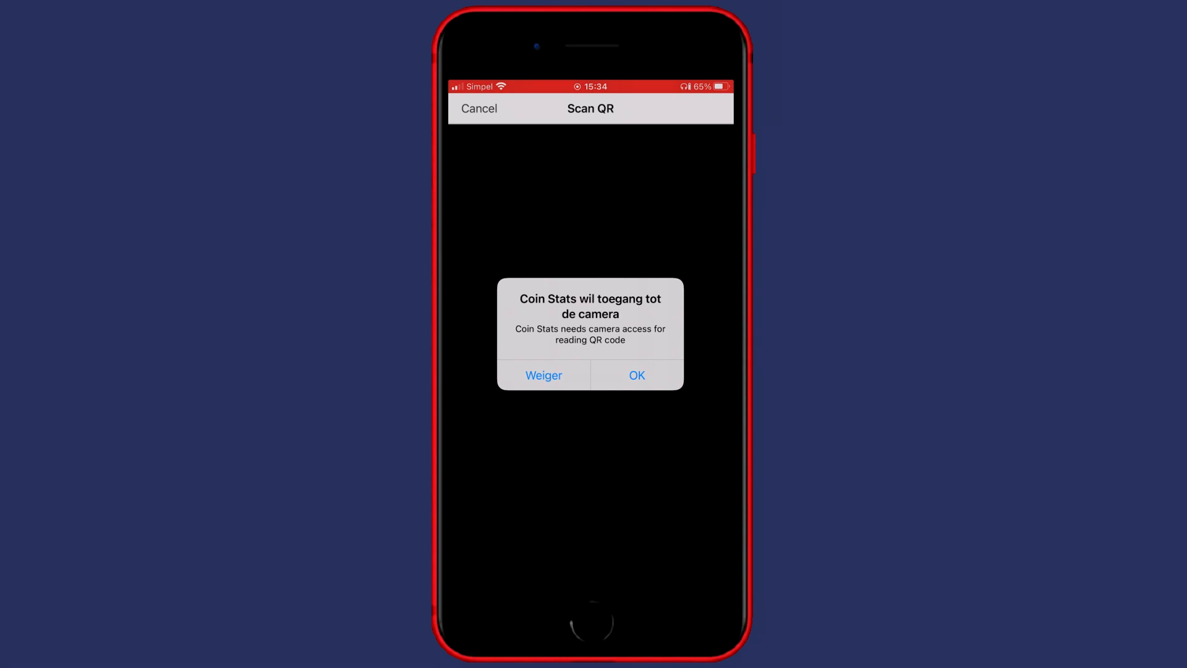
left_click(637, 375)
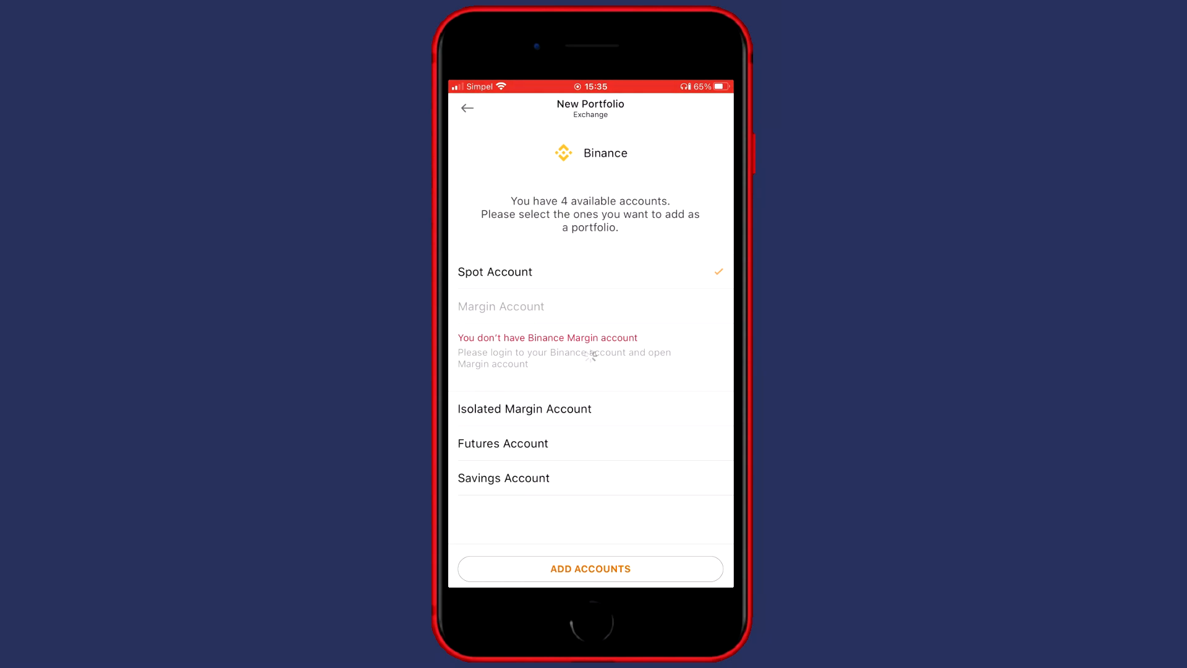
Add the checked Binance Spot account as a portfolio and view it synced.
left_click(589, 569)
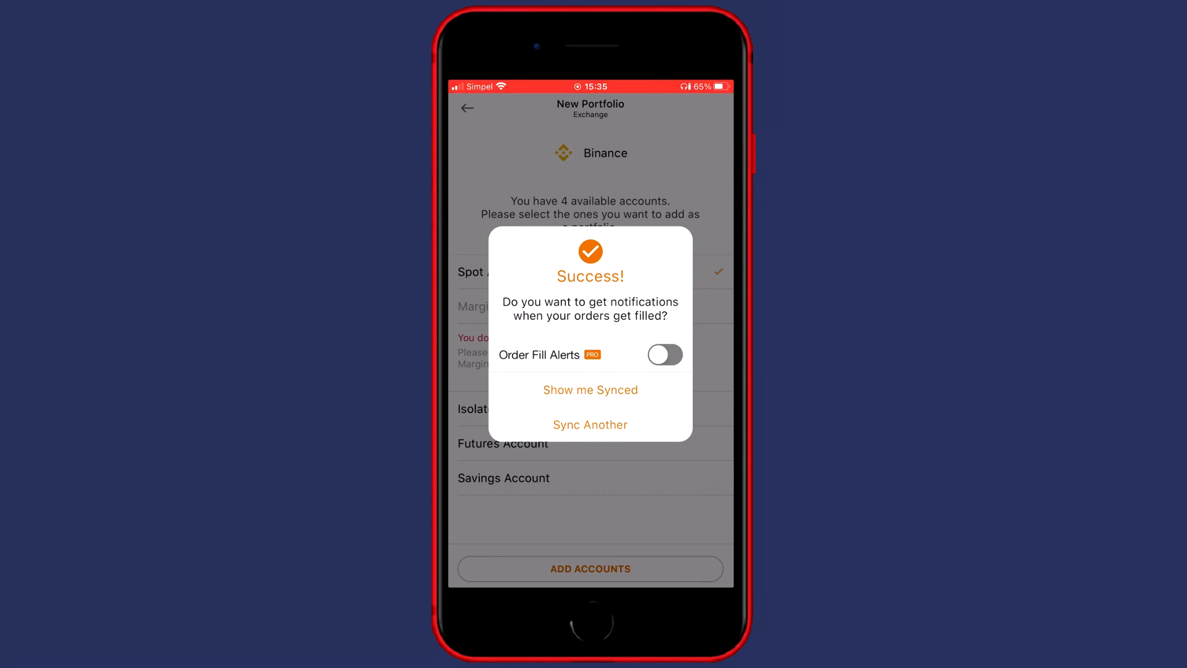
left_click(590, 390)
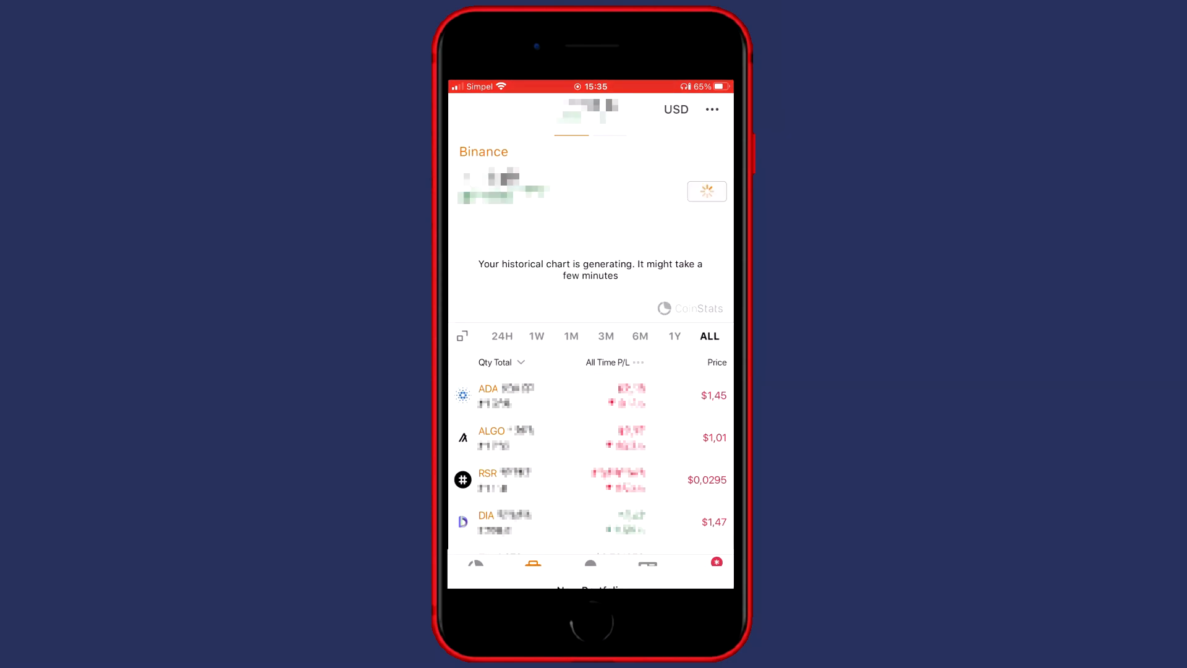